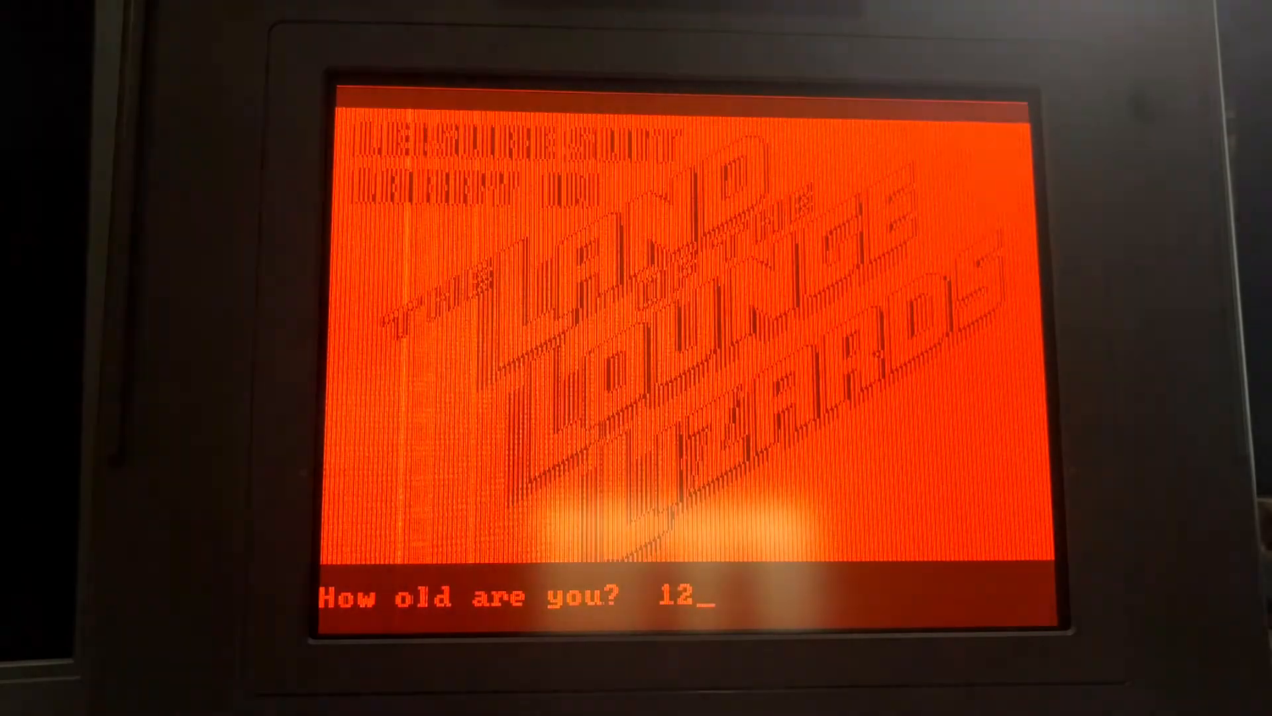
# Submit age 12 at the 'How old are you?' prompt to reach the trivia question.
pyautogui.press('Return')
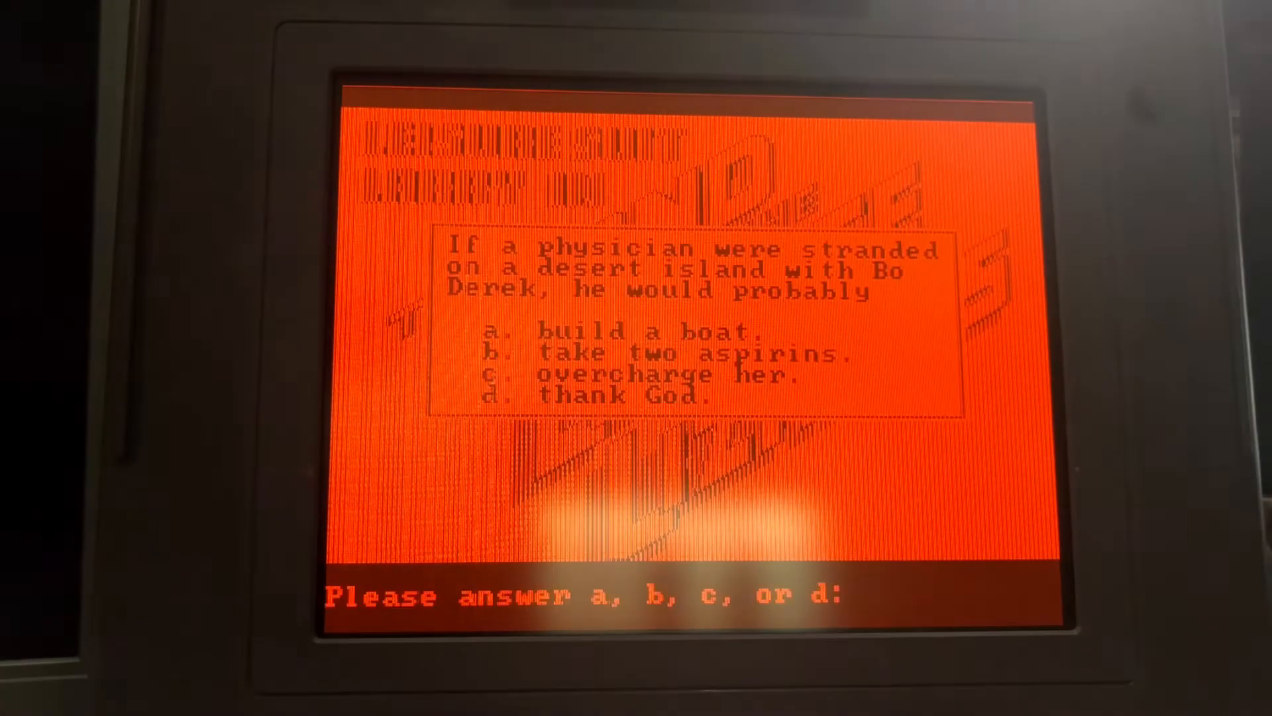
# Answer the quiz with 'd', then enter 'flush' at the bathroom parser prompt.
pyautogui.write('d')
pyautogui.write('f')
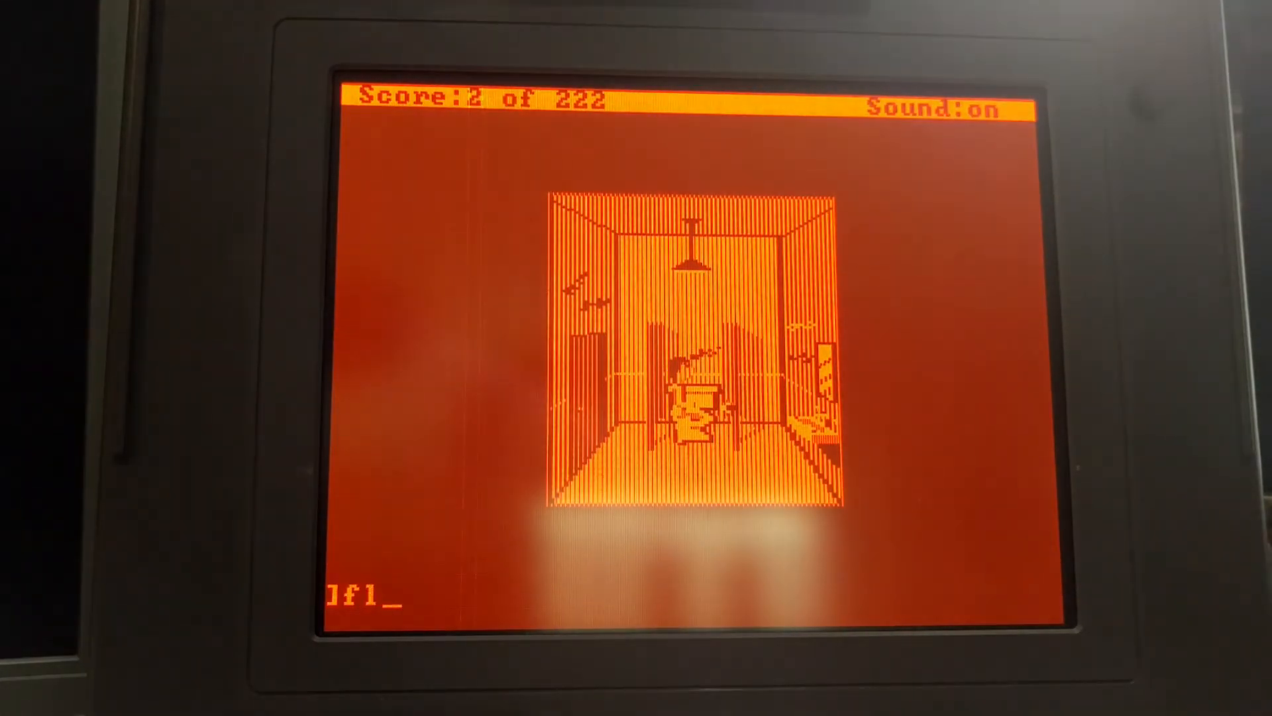
pyautogui.write('lush')
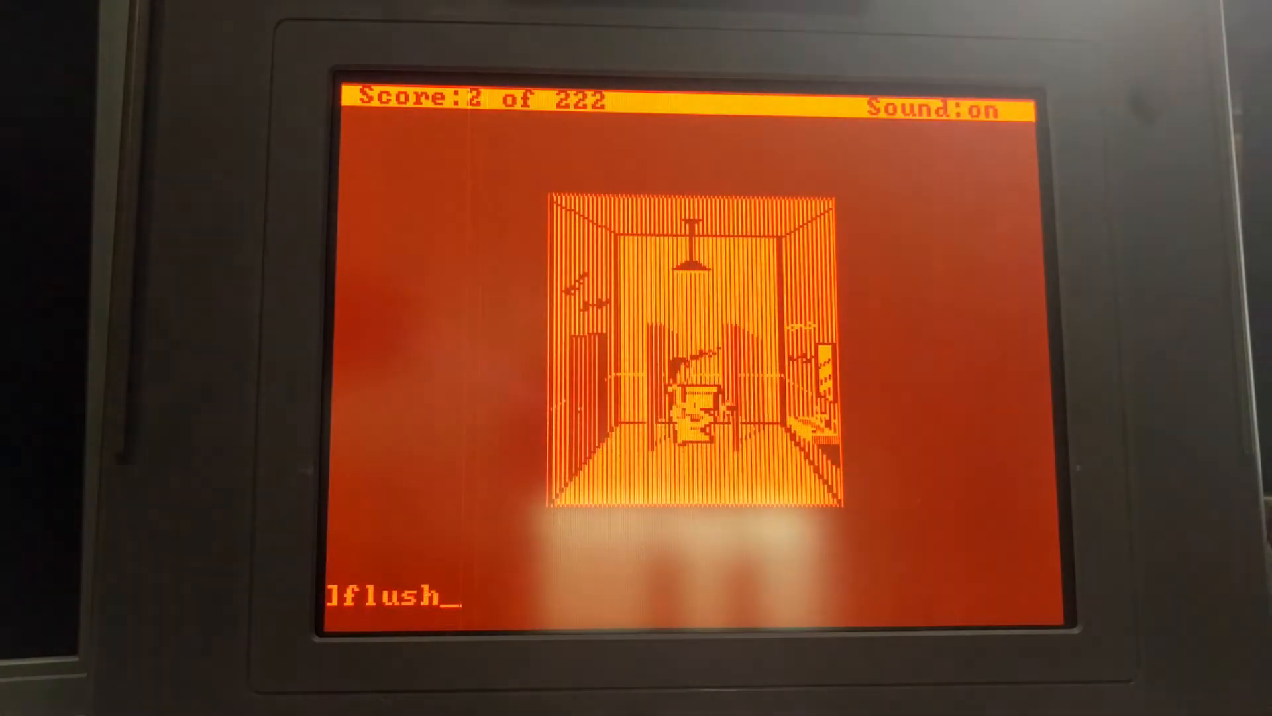
pyautogui.press('Return')
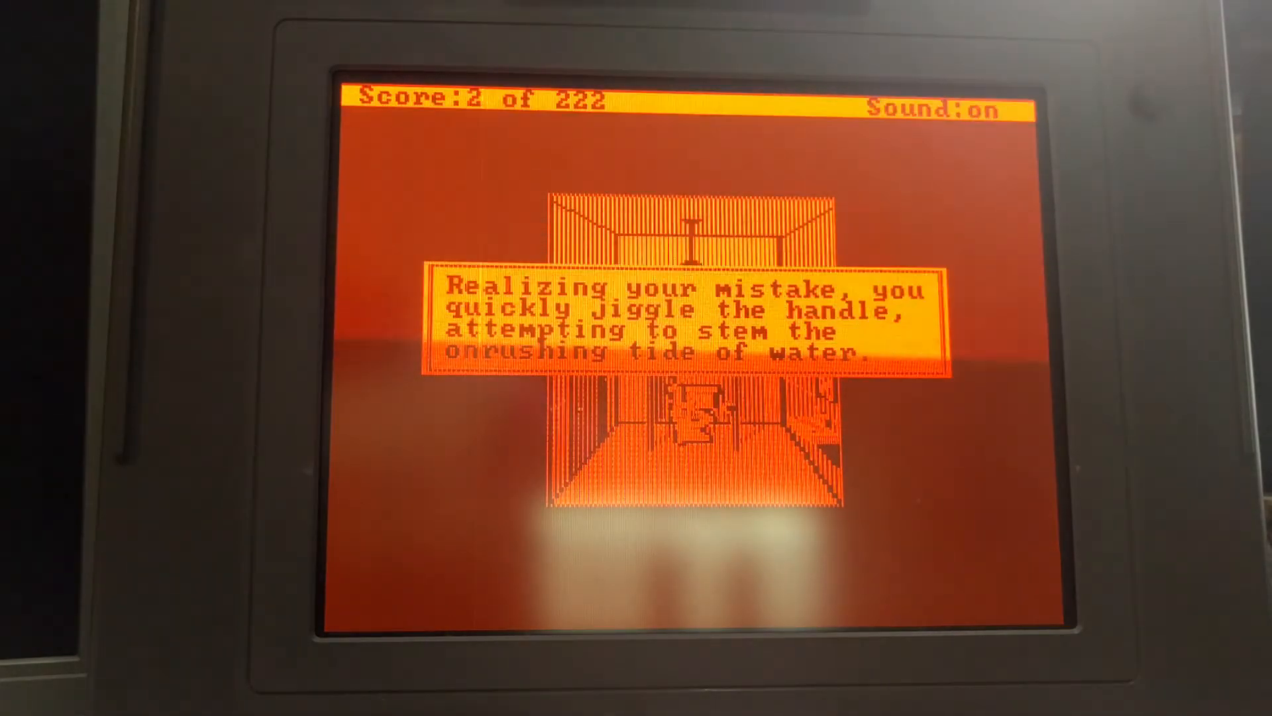